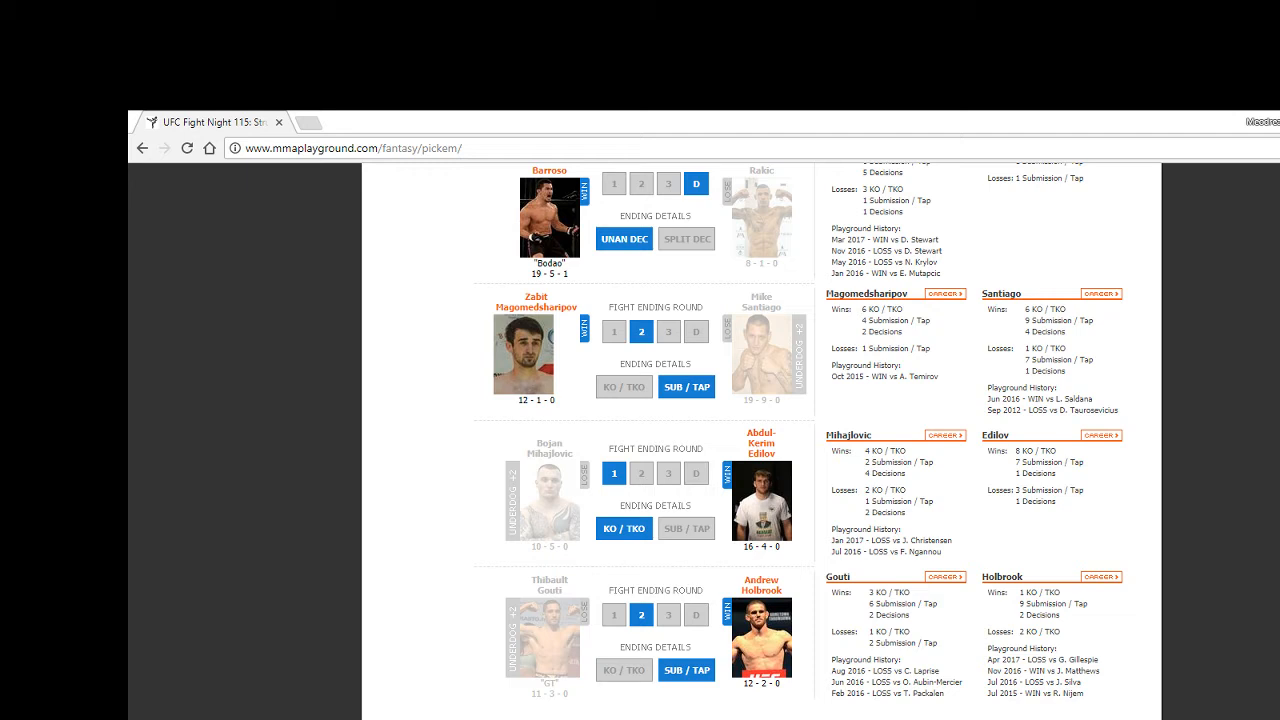
Pick Tukhugov to win by KO/TKO in round 3 instead of a decision.
scroll("up", 3)
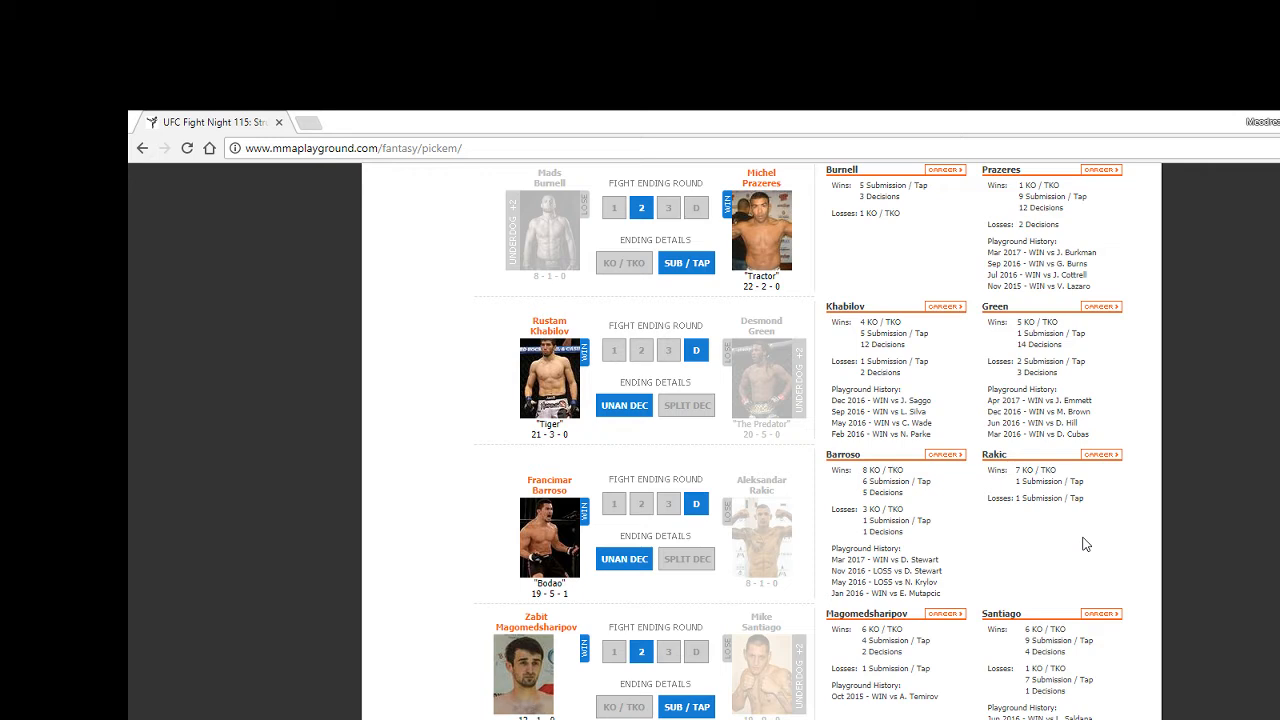
scroll("up", 3)
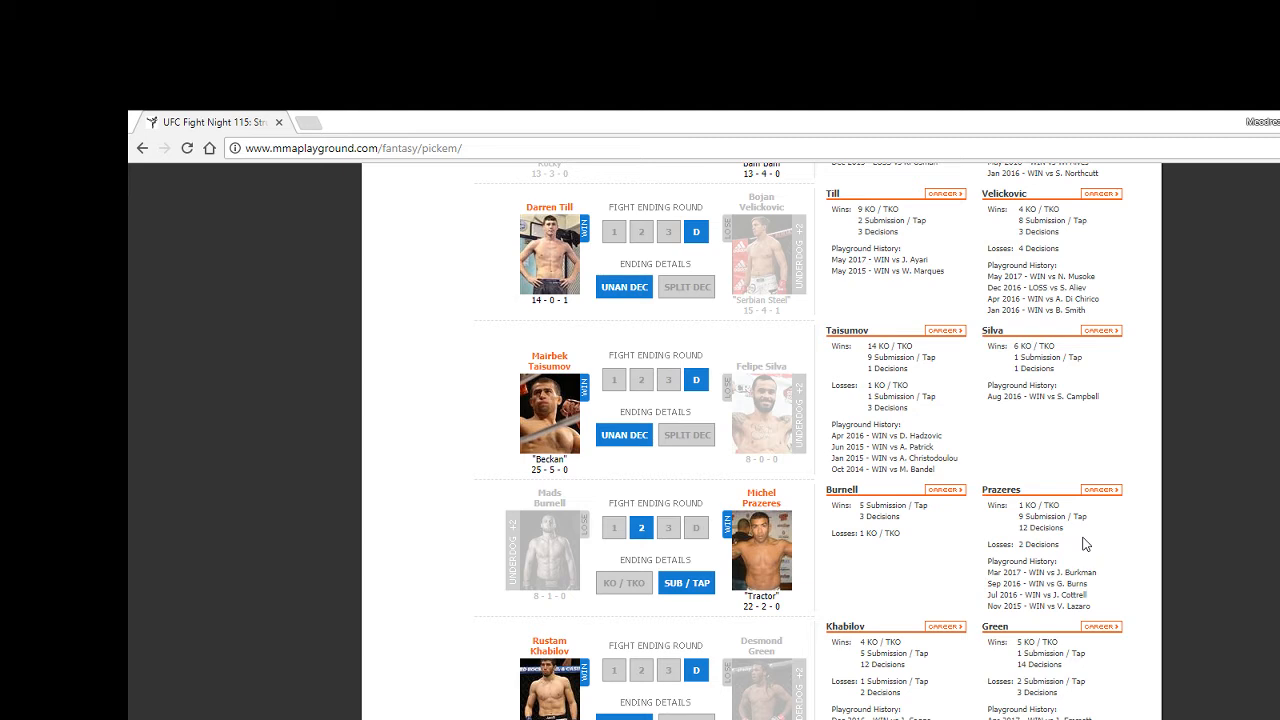
left_click(668, 380)
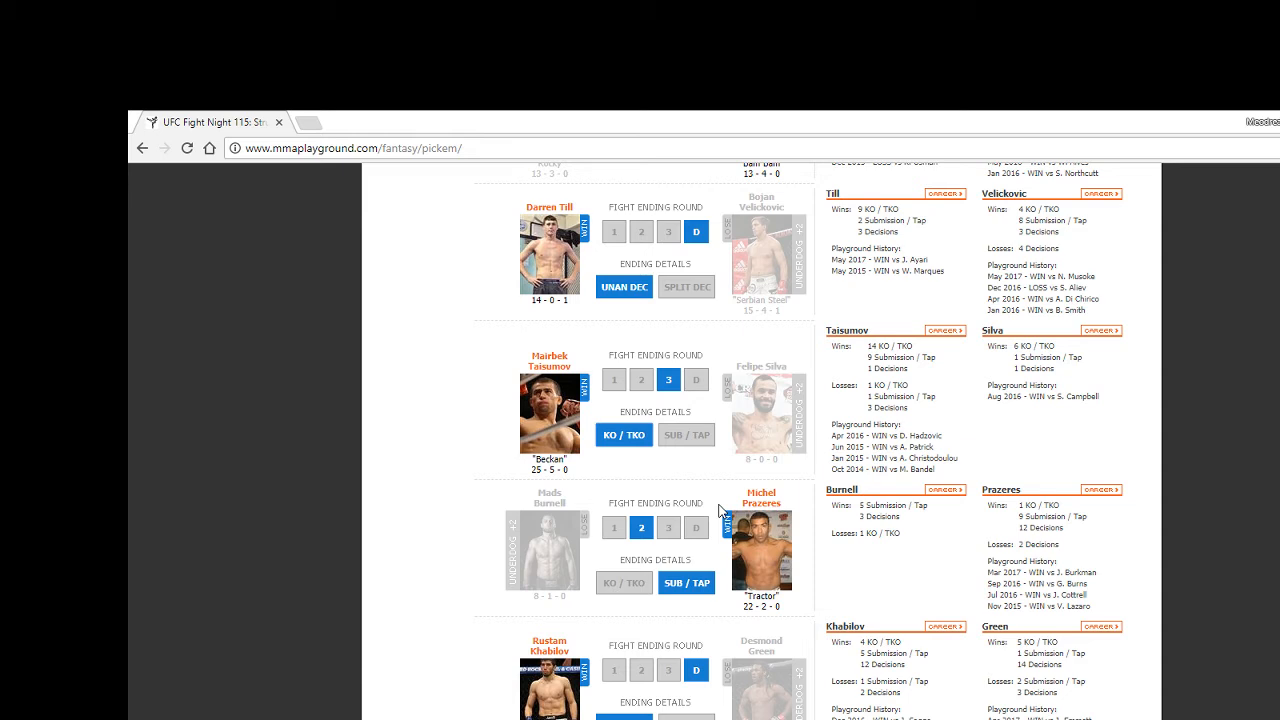
scroll("up", 3)
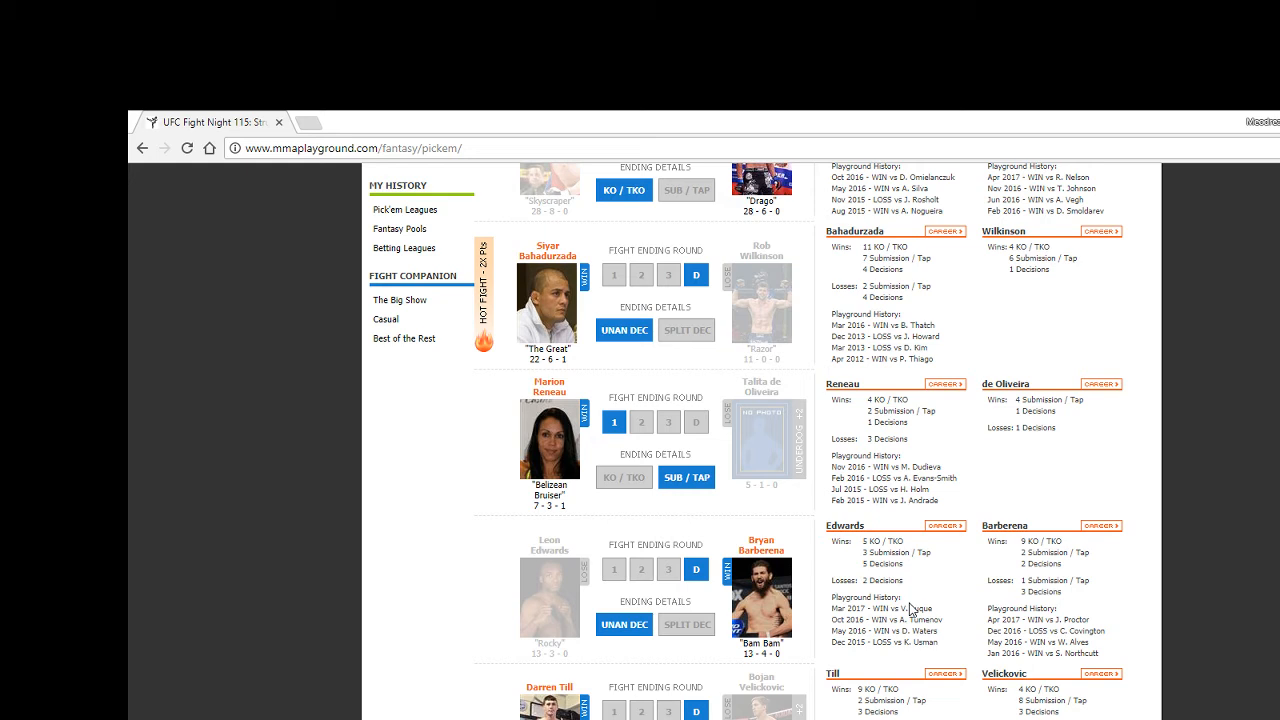
scroll("up", 3)
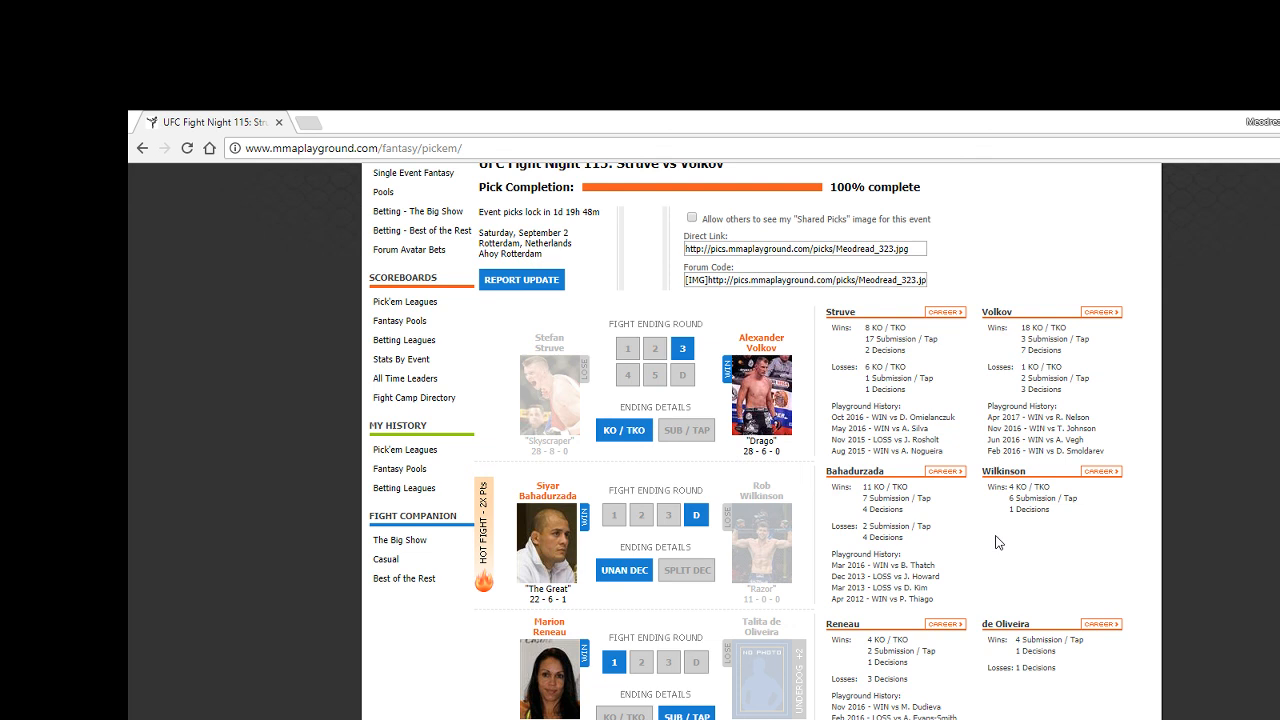
scroll("down", 3)
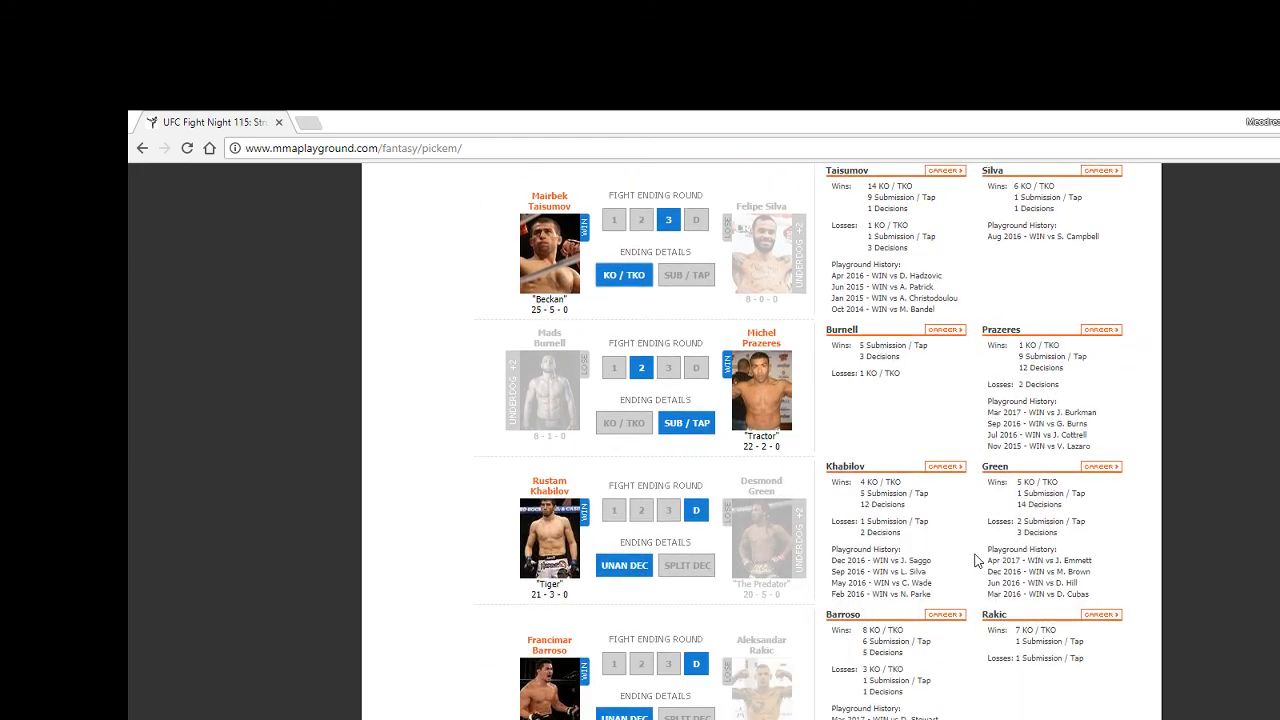